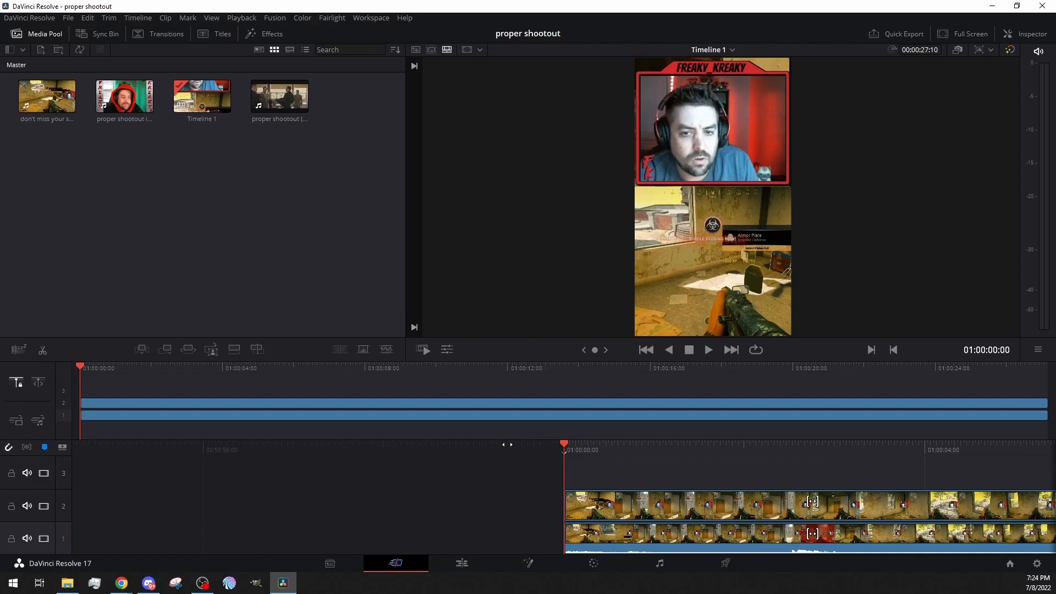
mouse_move(496, 491)
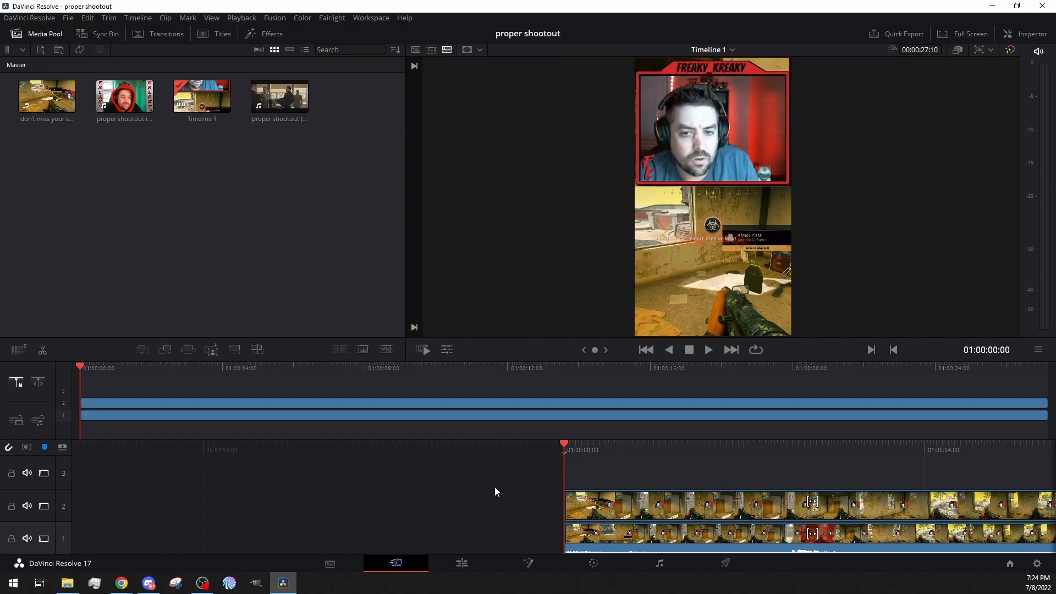
mouse_move(517, 168)
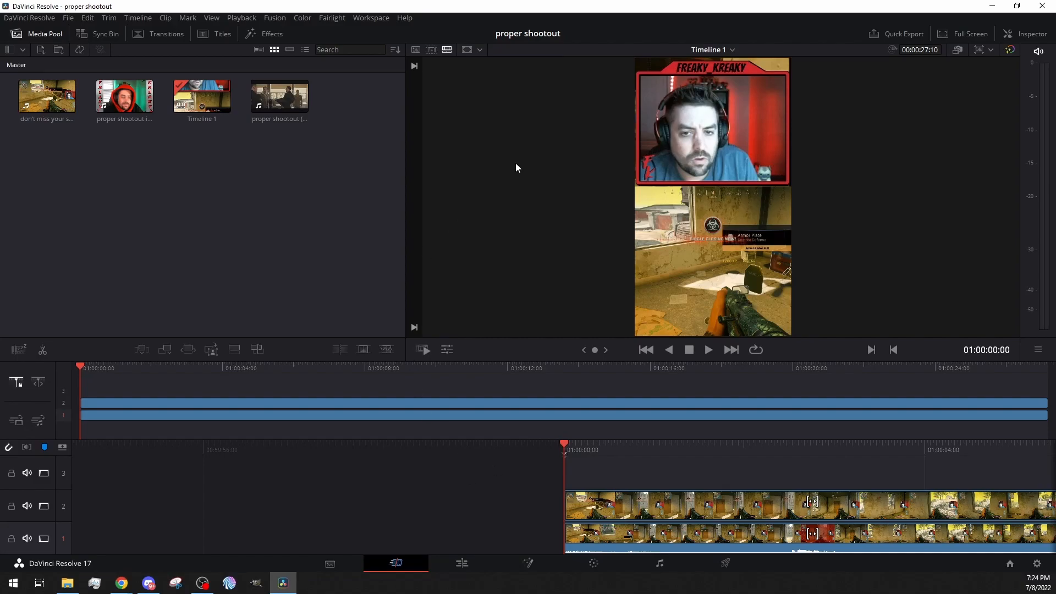
mouse_move(825, 282)
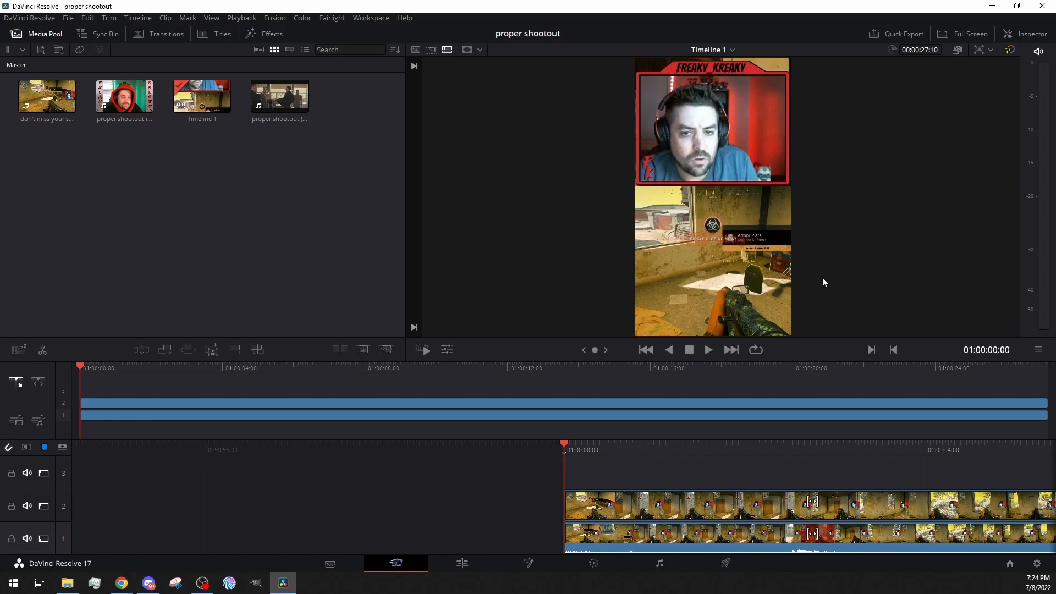
mouse_move(679, 96)
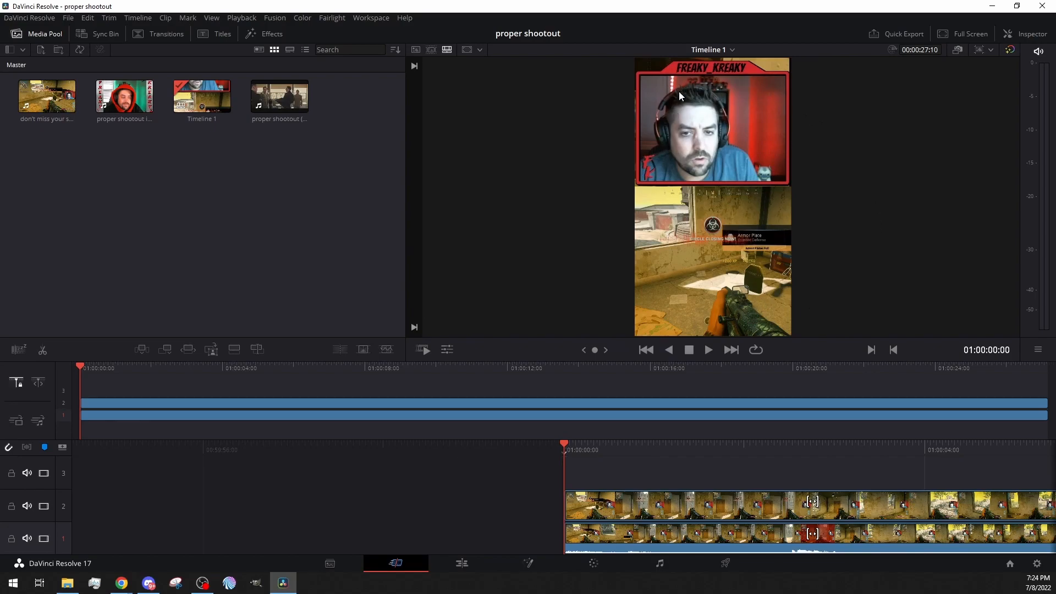
mouse_move(599, 183)
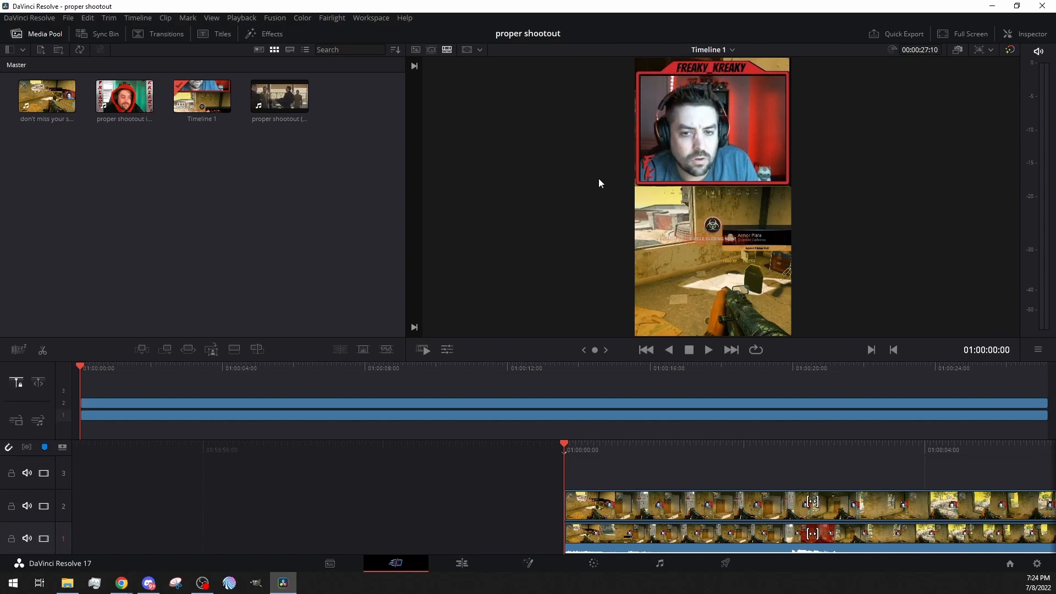
mouse_move(612, 291)
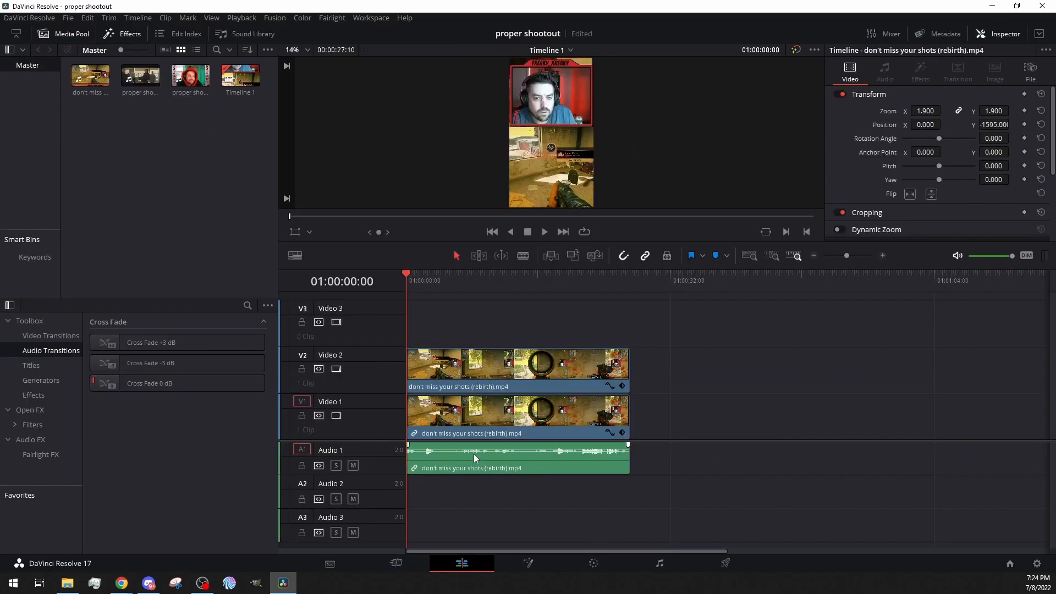
mouse_move(495, 462)
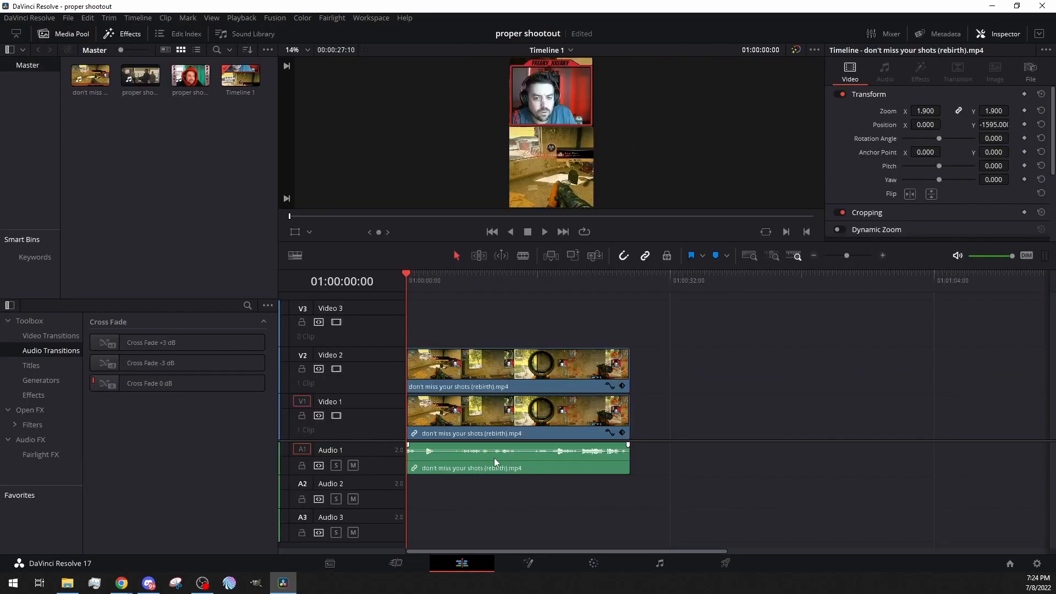
Play back the stacked webcam-over-gameplay timeline once and stop at the start
left_click(543, 232)
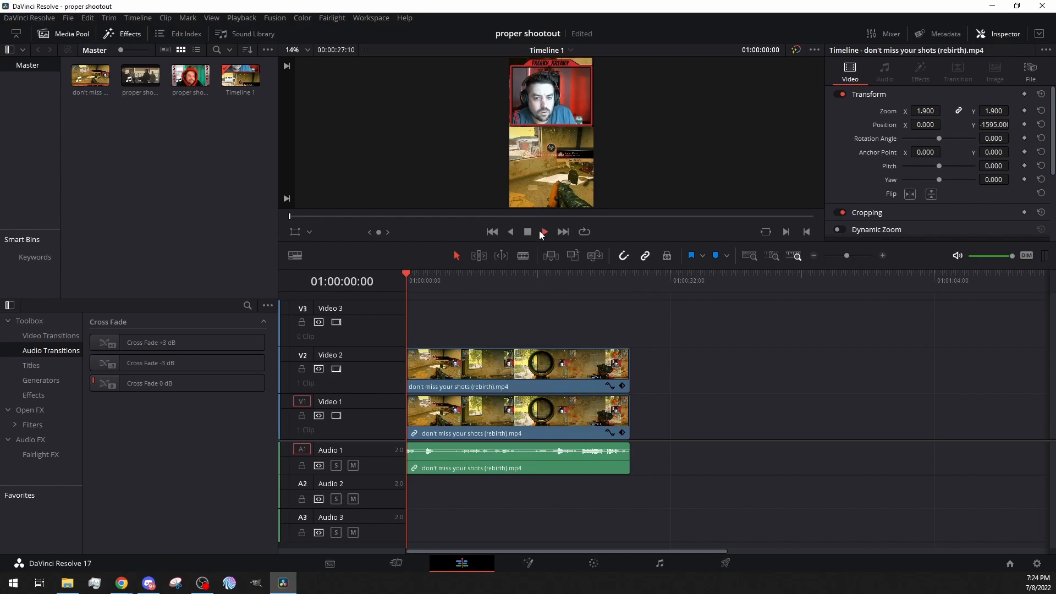
left_click(527, 232)
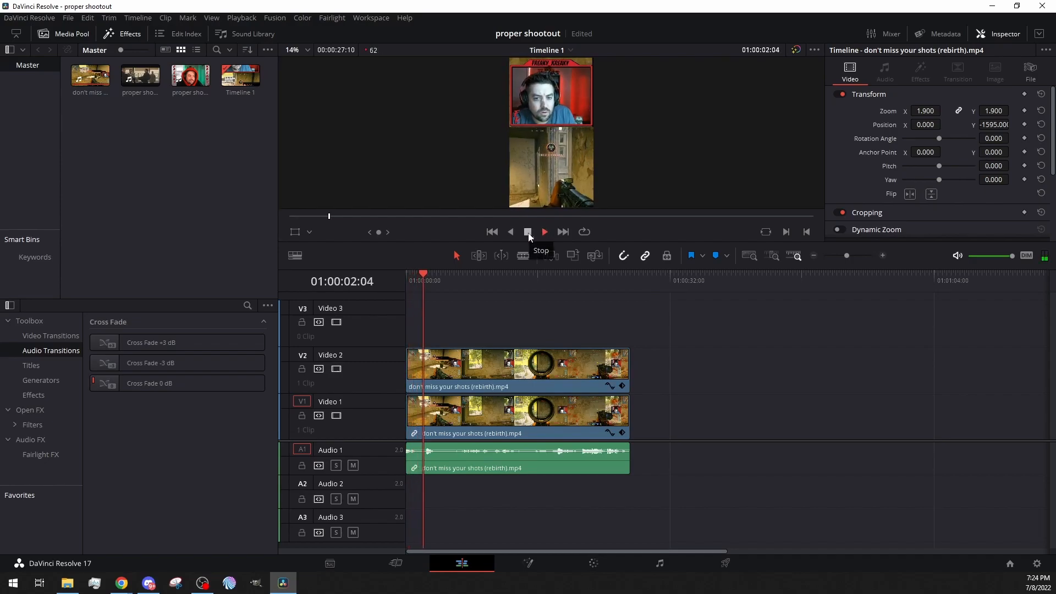
left_click(527, 232)
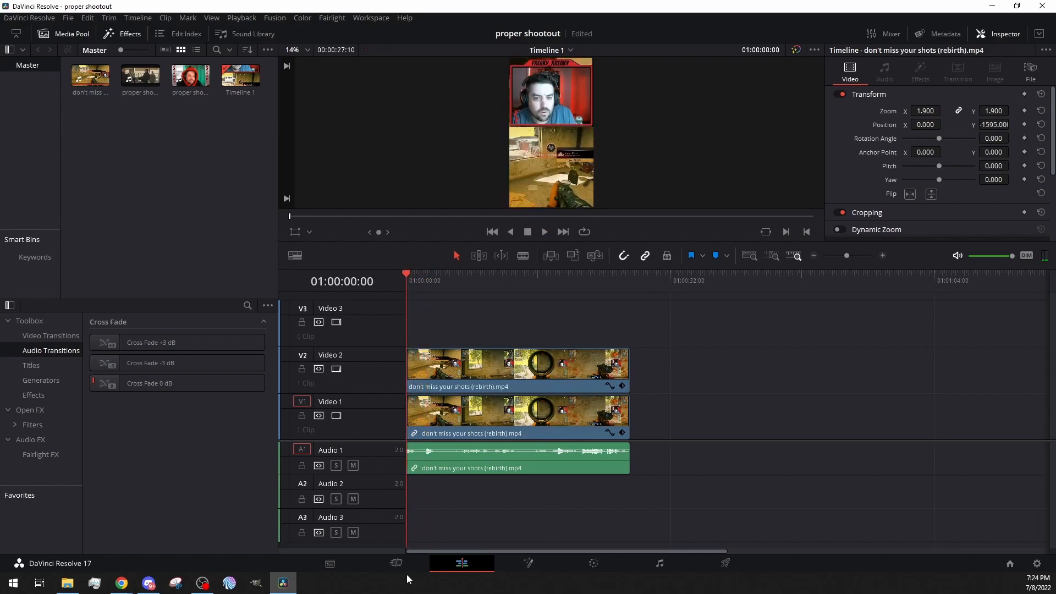
mouse_move(394, 564)
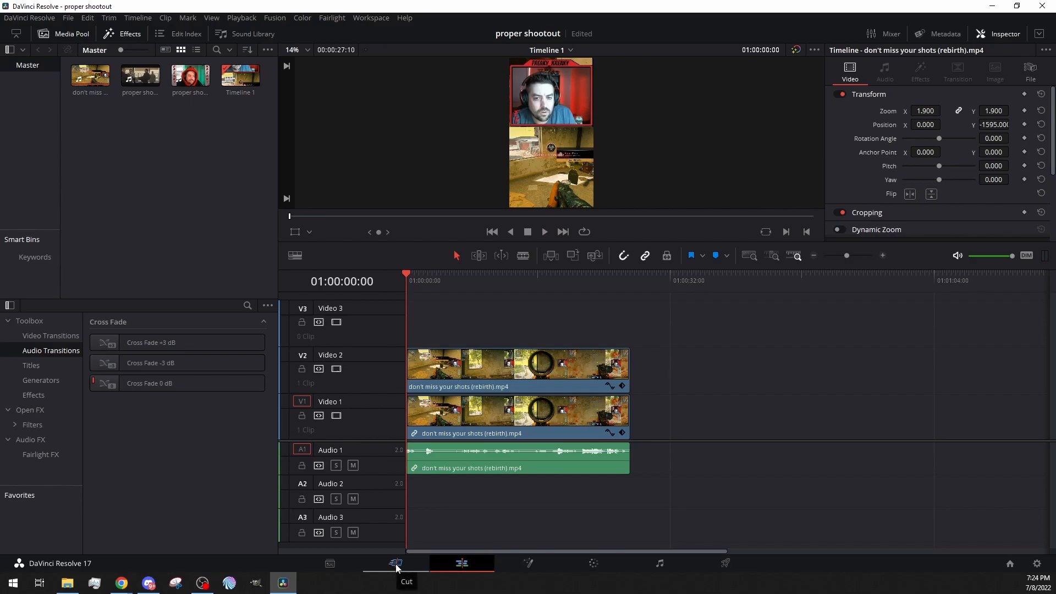
On the Cut page, place a third copy of the gameplay clip onto track V3
left_click(395, 563)
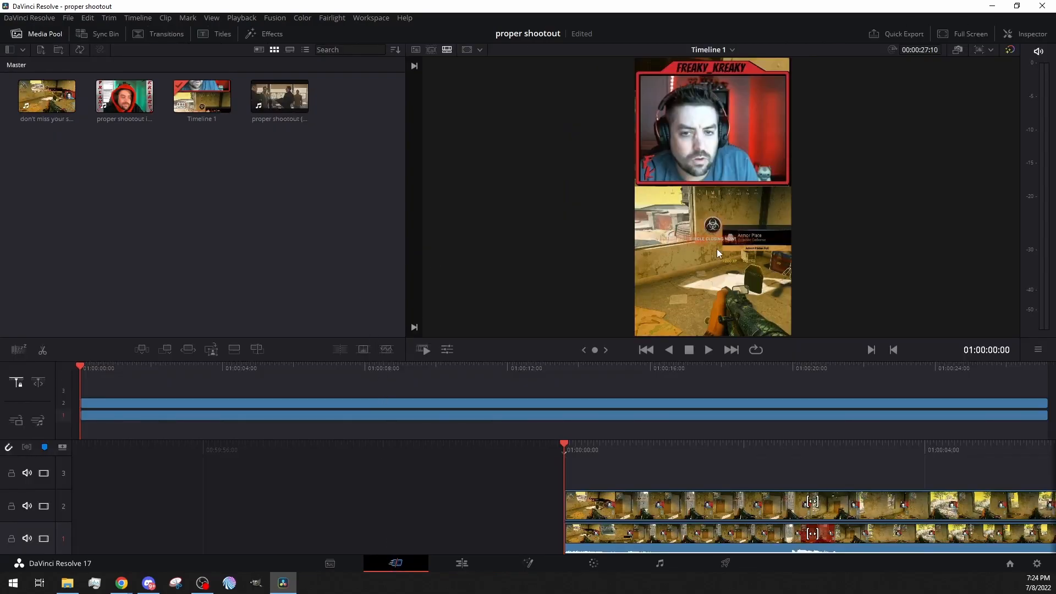
mouse_move(618, 214)
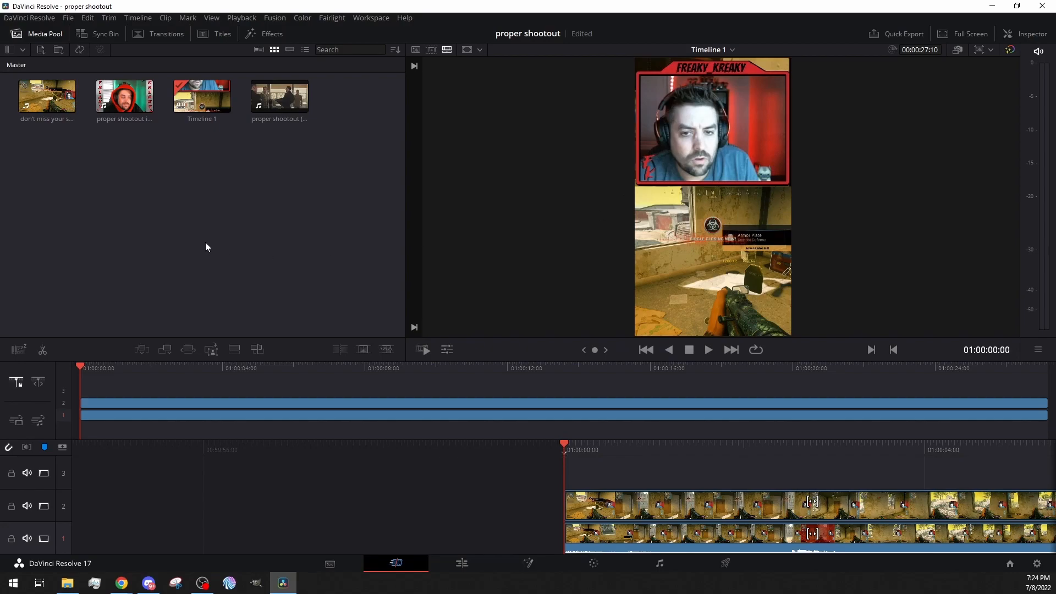
mouse_move(235, 185)
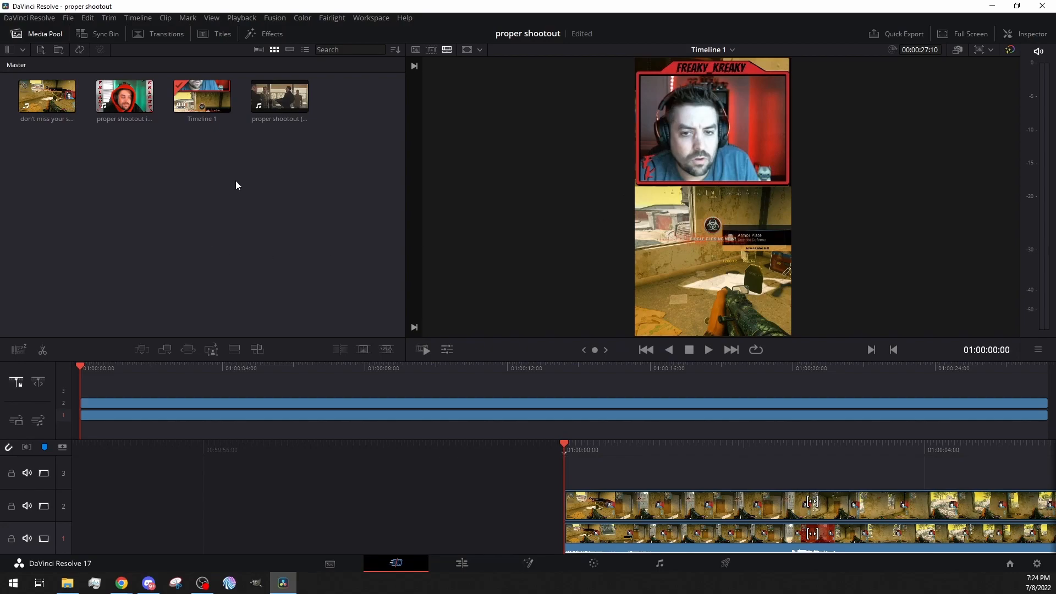
mouse_move(143, 212)
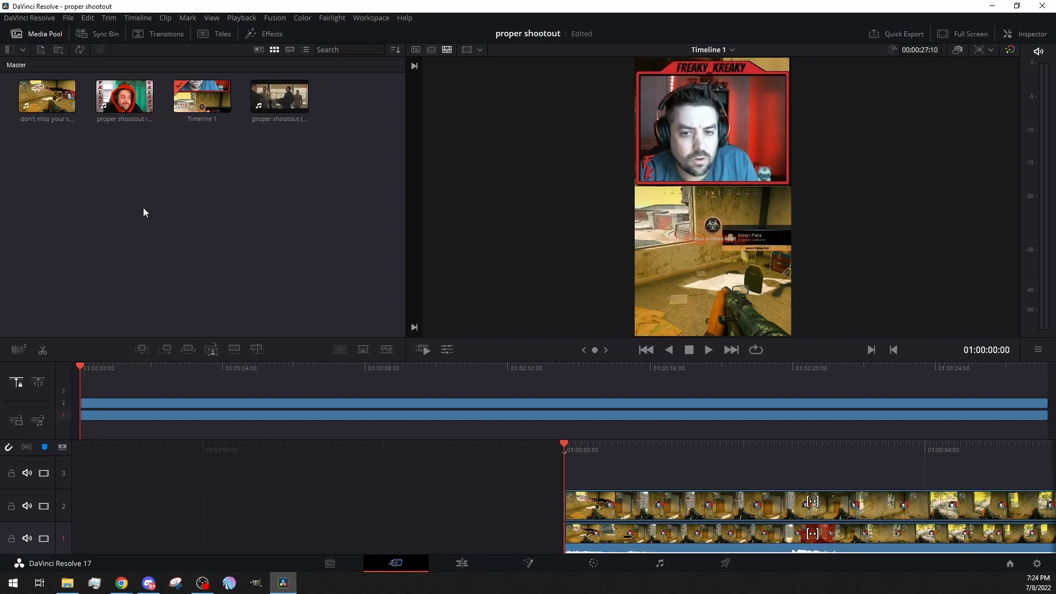
left_click(46, 94)
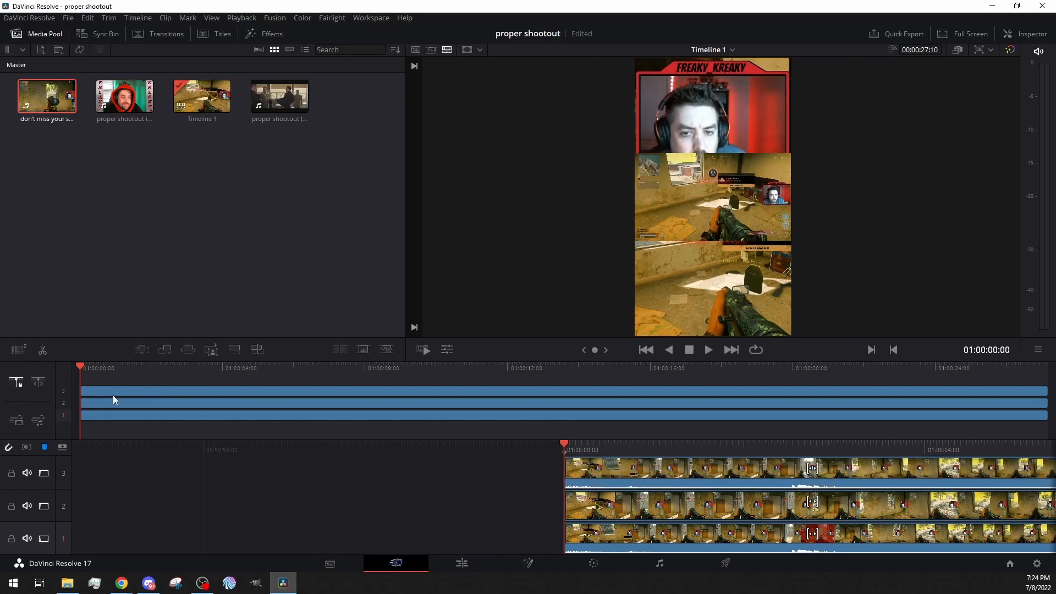
Return to the Edit page with the new V3 gameplay layer at default transform
left_click(461, 563)
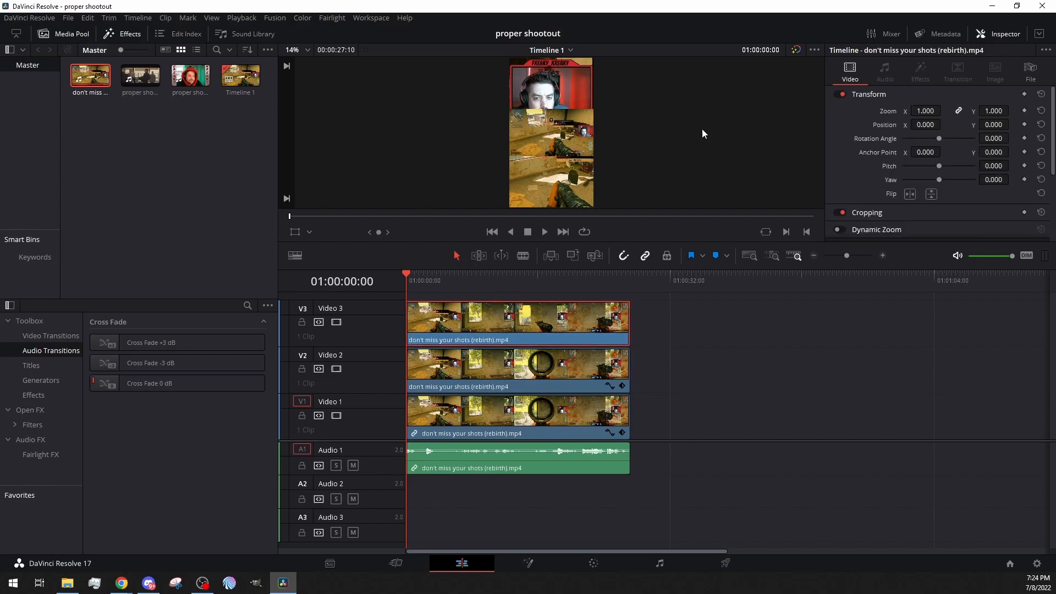
mouse_move(583, 121)
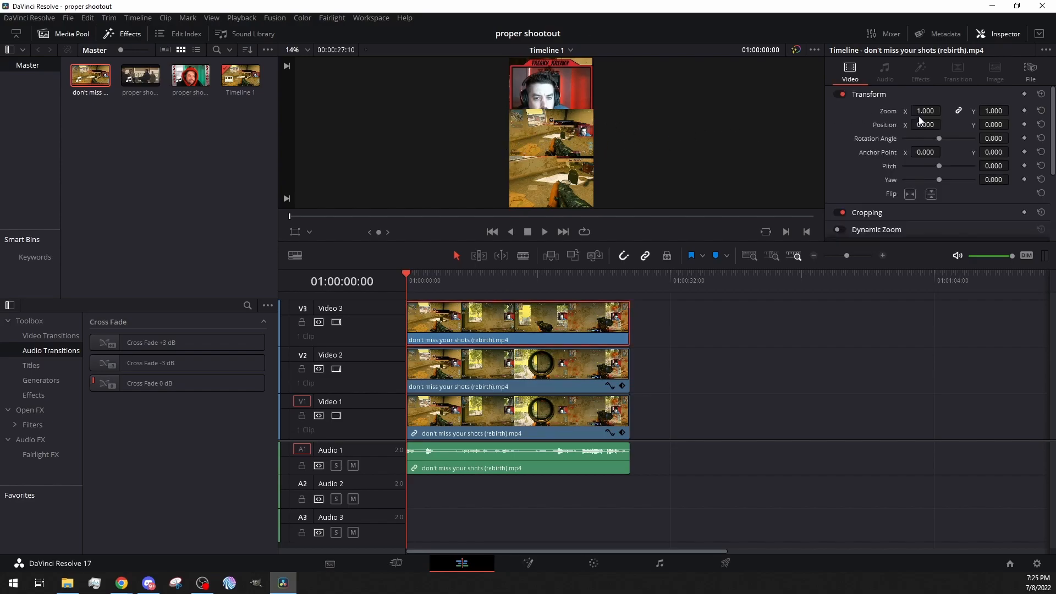
Set the V3 layer's Transform Zoom to 3.150 and adjust Position X and Y
left_click(944, 109)
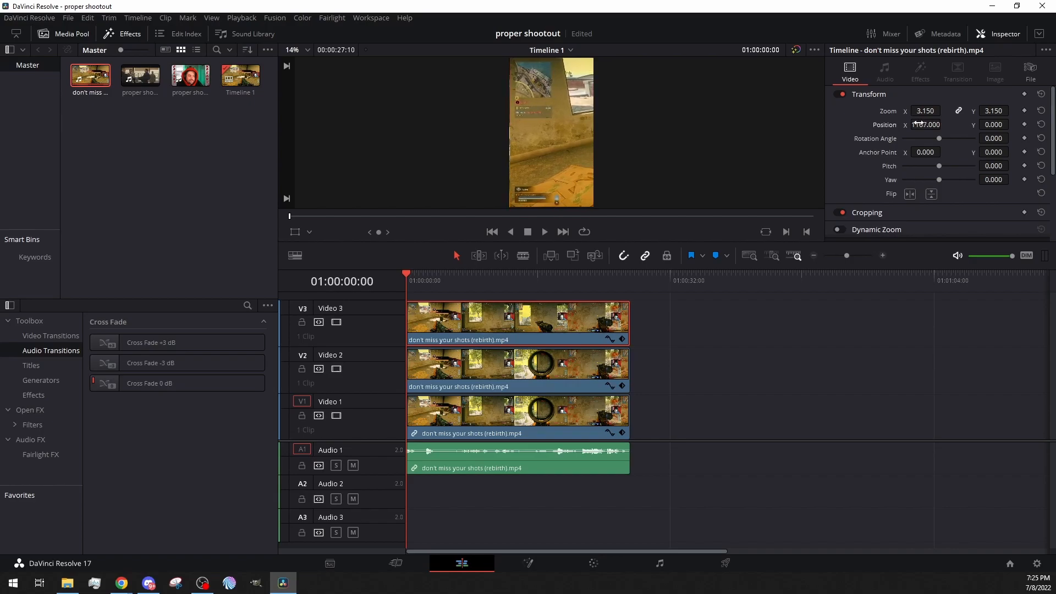
left_click(992, 125)
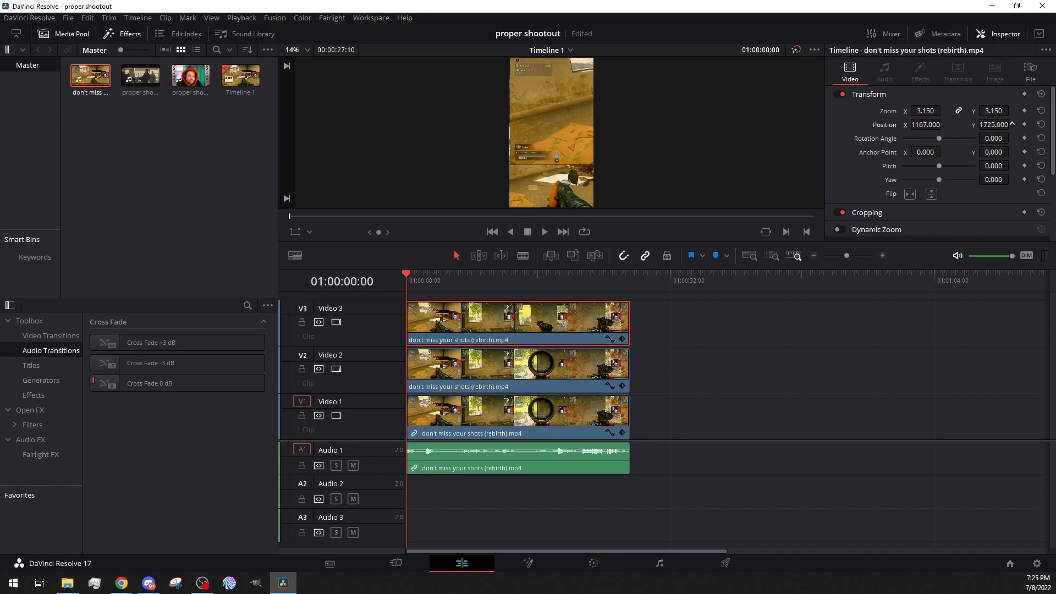
left_click(944, 109)
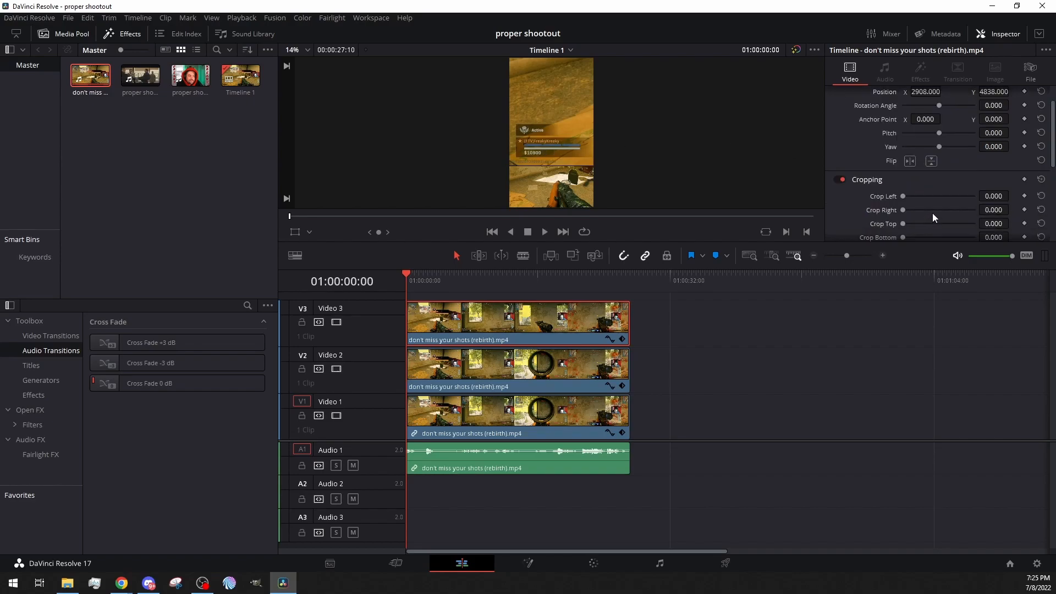
mouse_move(908, 223)
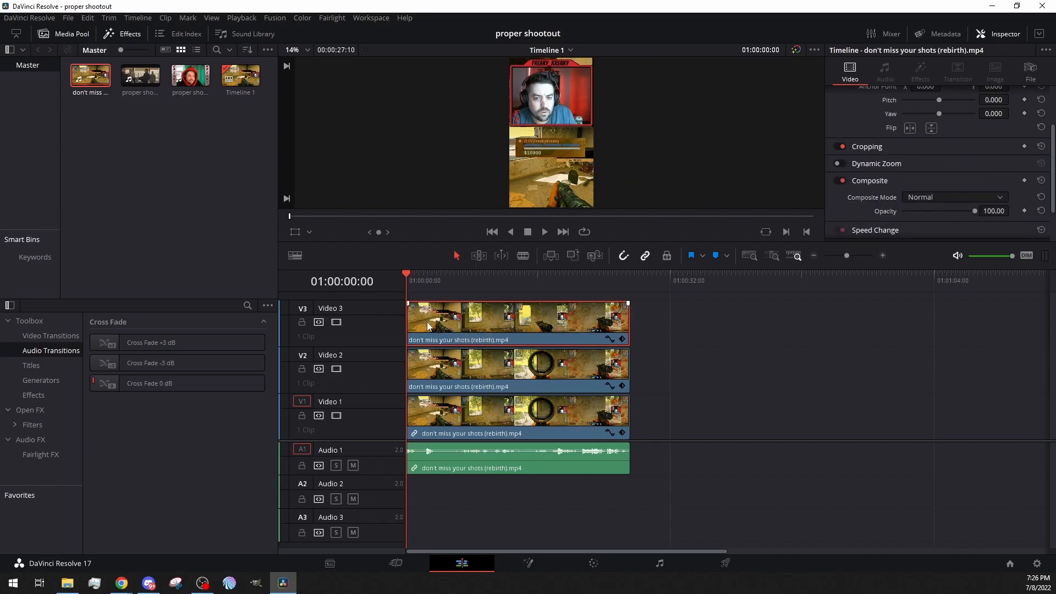
mouse_move(526, 146)
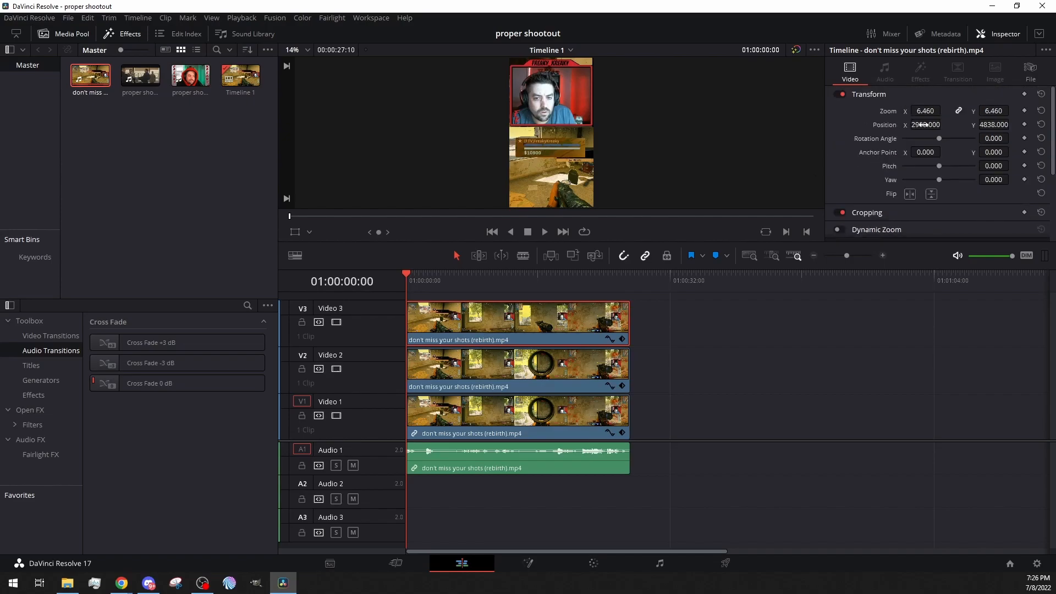
Set the health-bar overlay Zoom to 7.160 and Position to 3255 / 5646
left_click(943, 109)
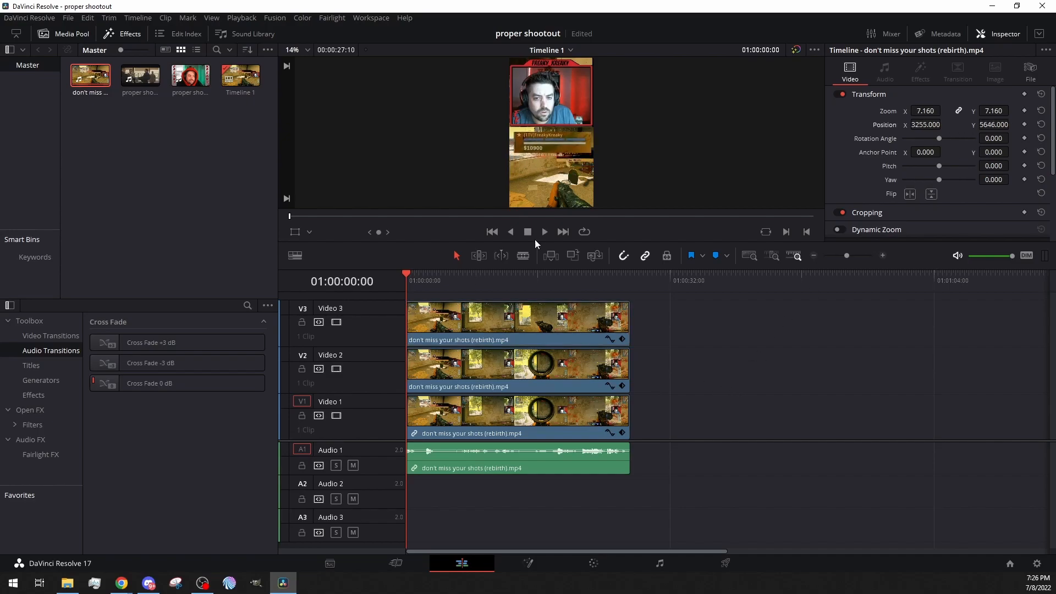
left_click(543, 232)
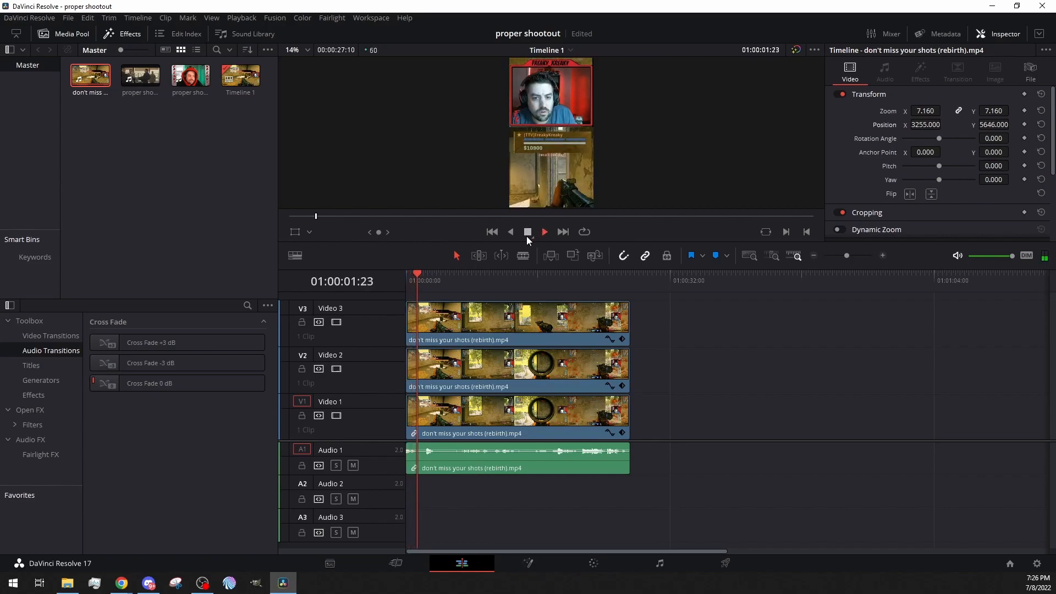
left_click(544, 232)
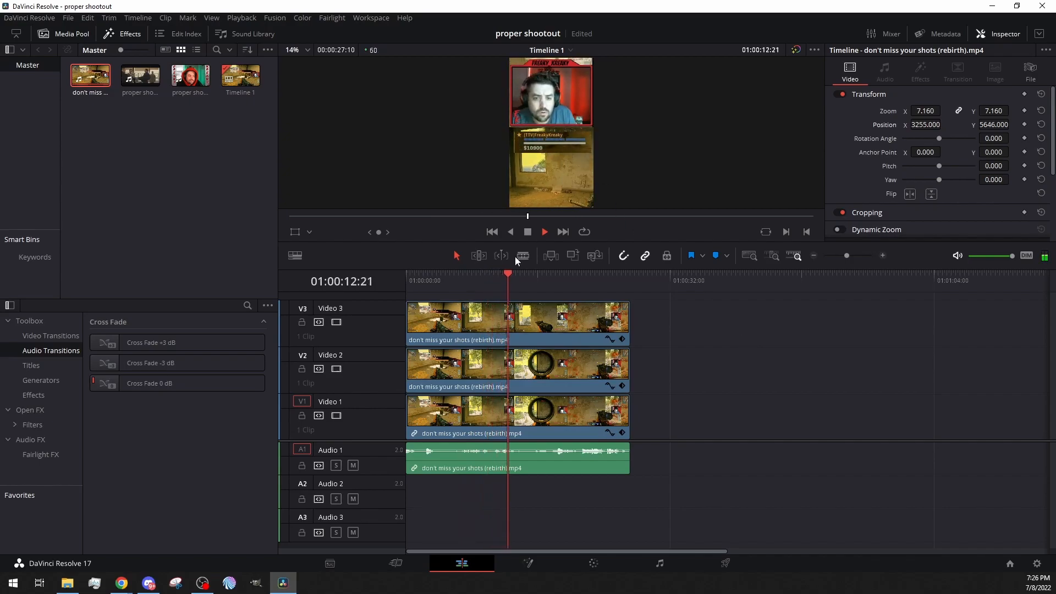
left_click(543, 232)
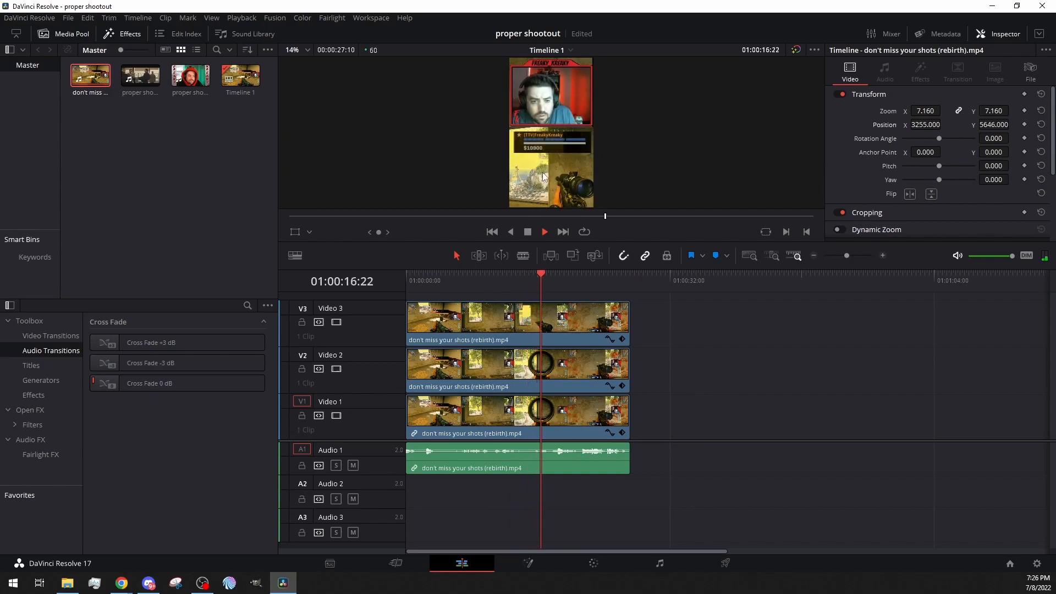
left_click(527, 232)
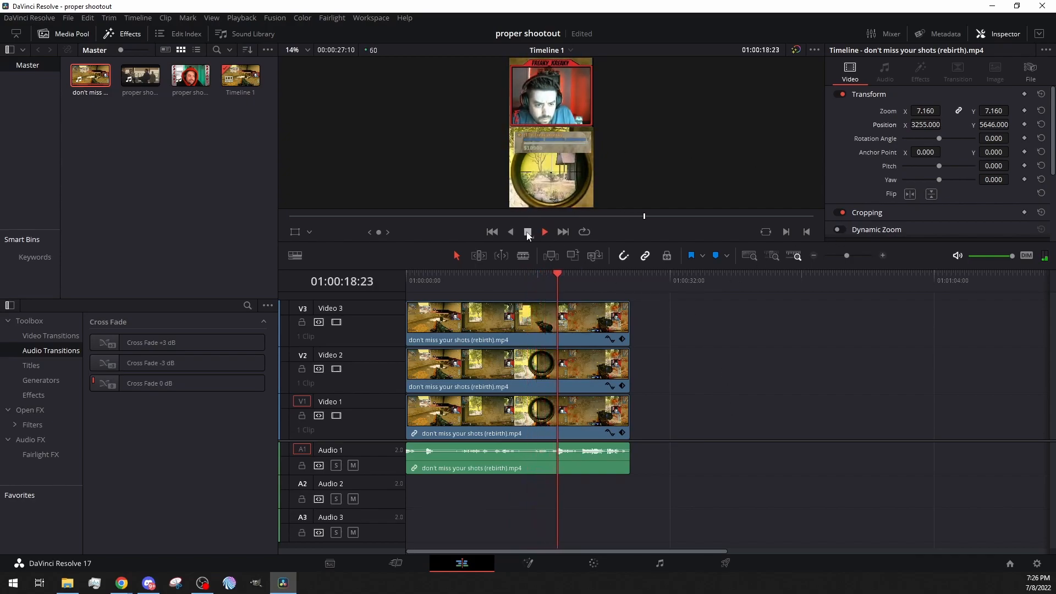
left_click(543, 232)
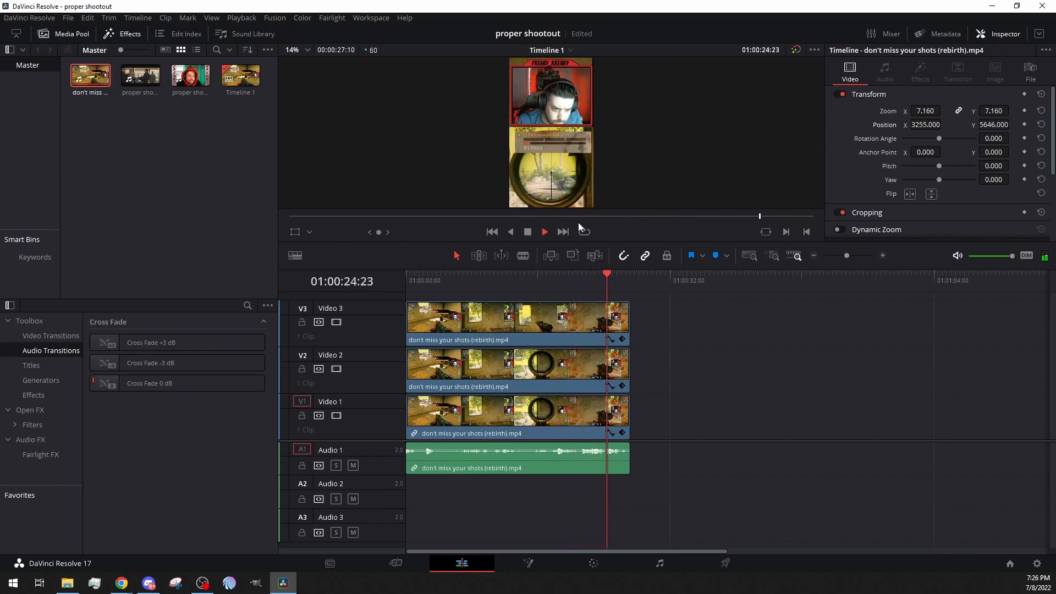
left_click(543, 232)
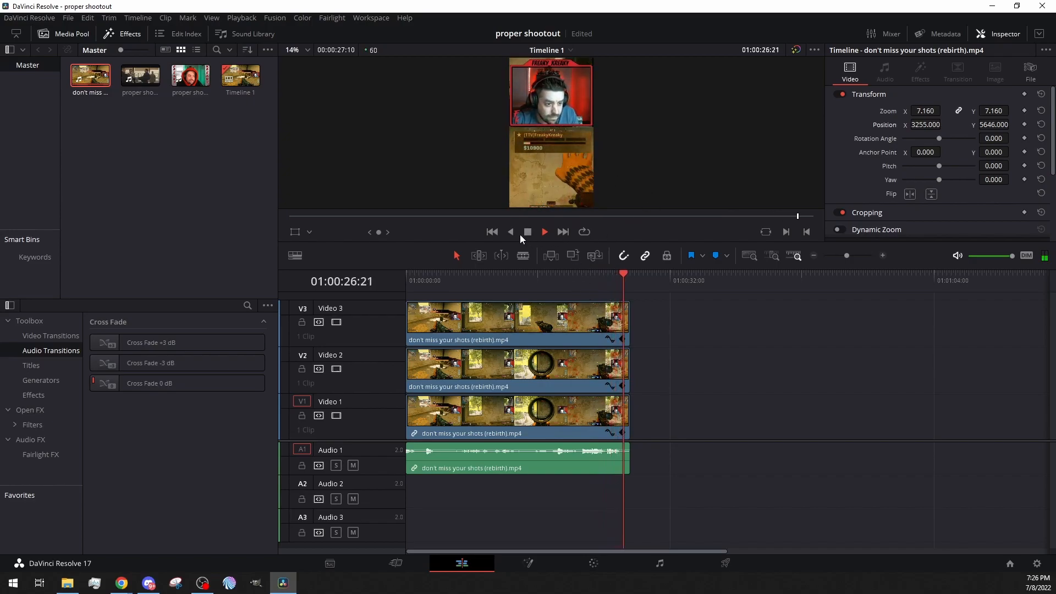
left_click(542, 232)
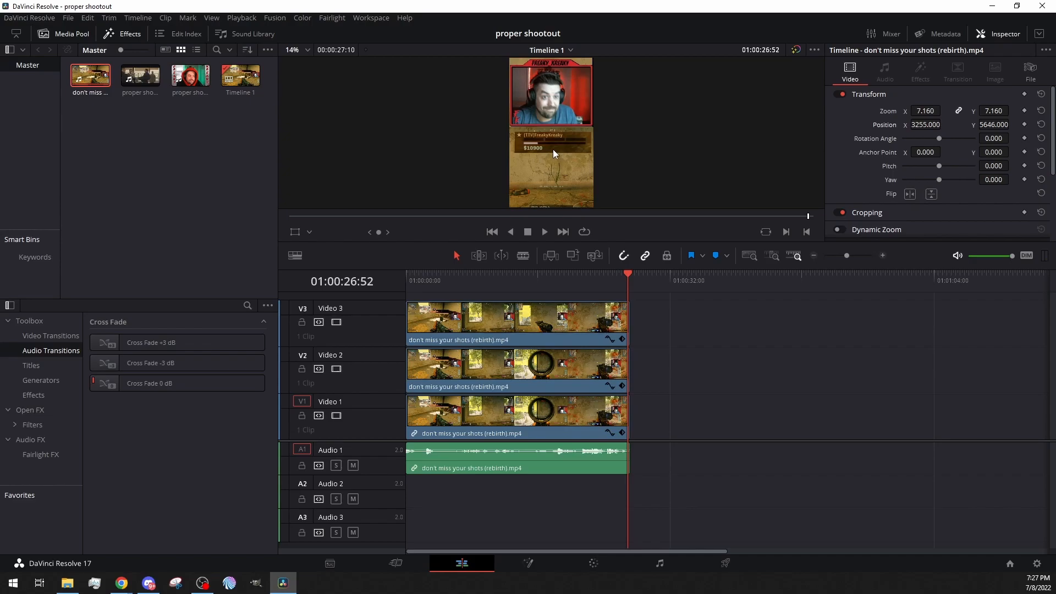
mouse_move(547, 149)
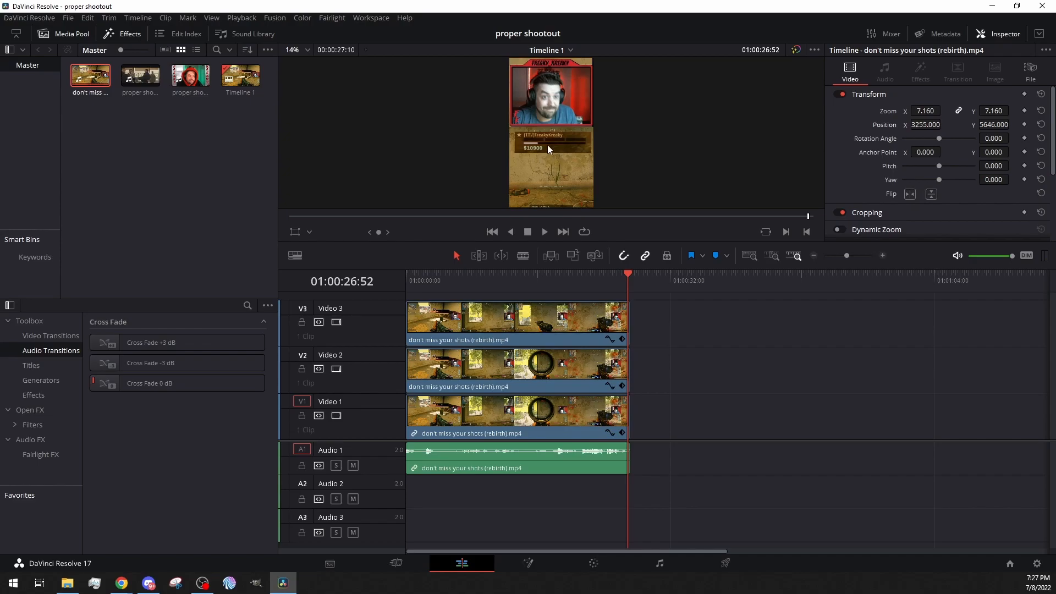
mouse_move(536, 152)
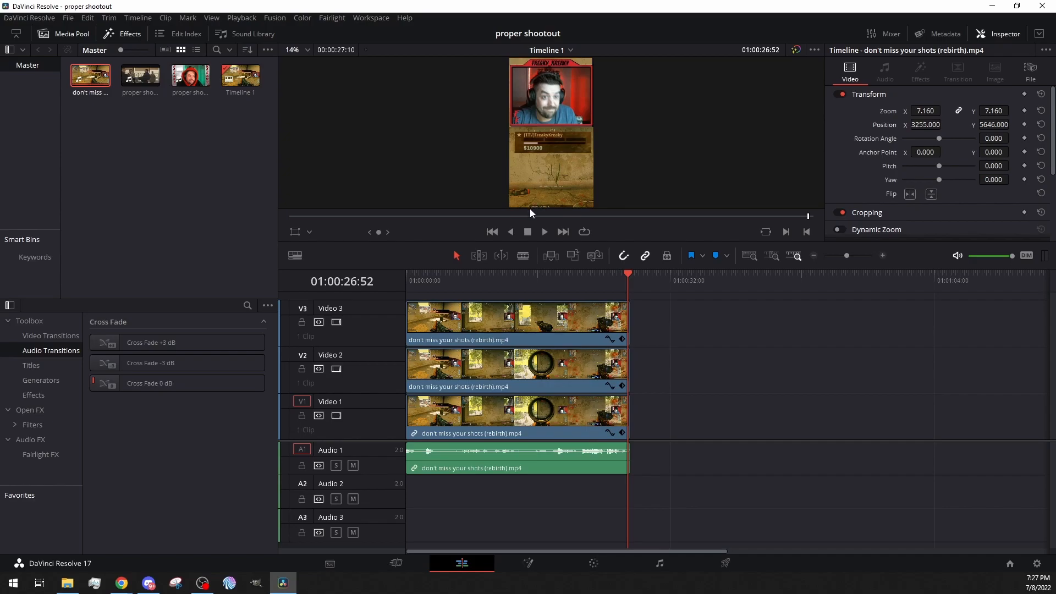
mouse_move(612, 177)
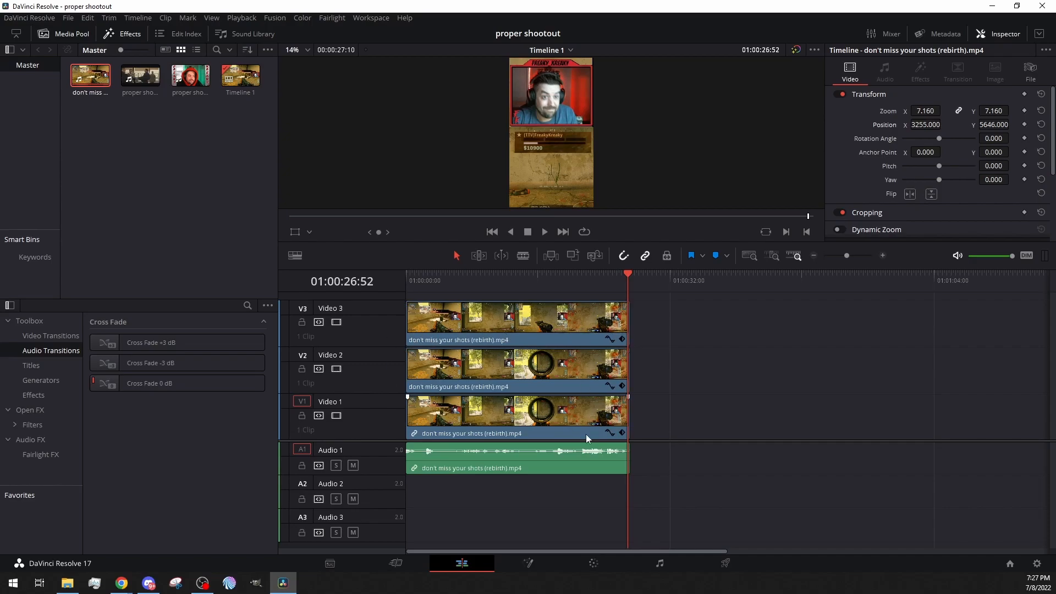
mouse_move(577, 429)
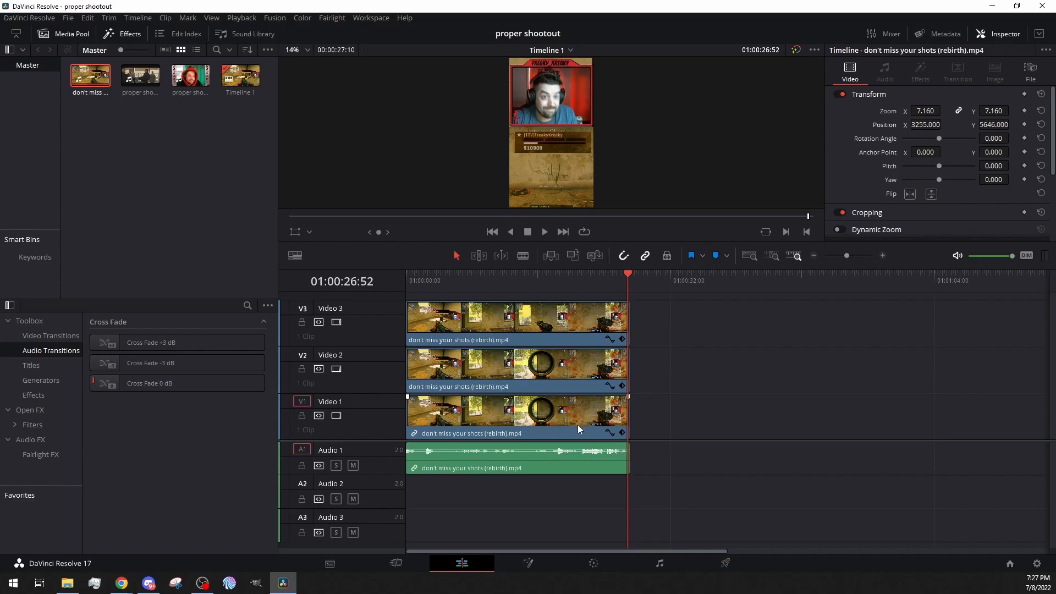
mouse_move(657, 383)
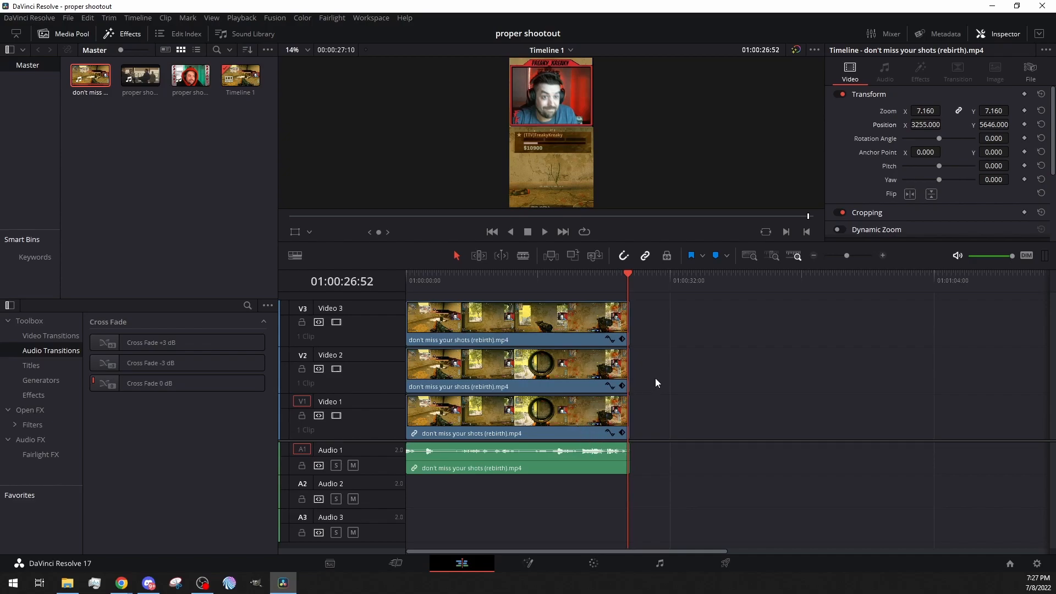
mouse_move(650, 385)
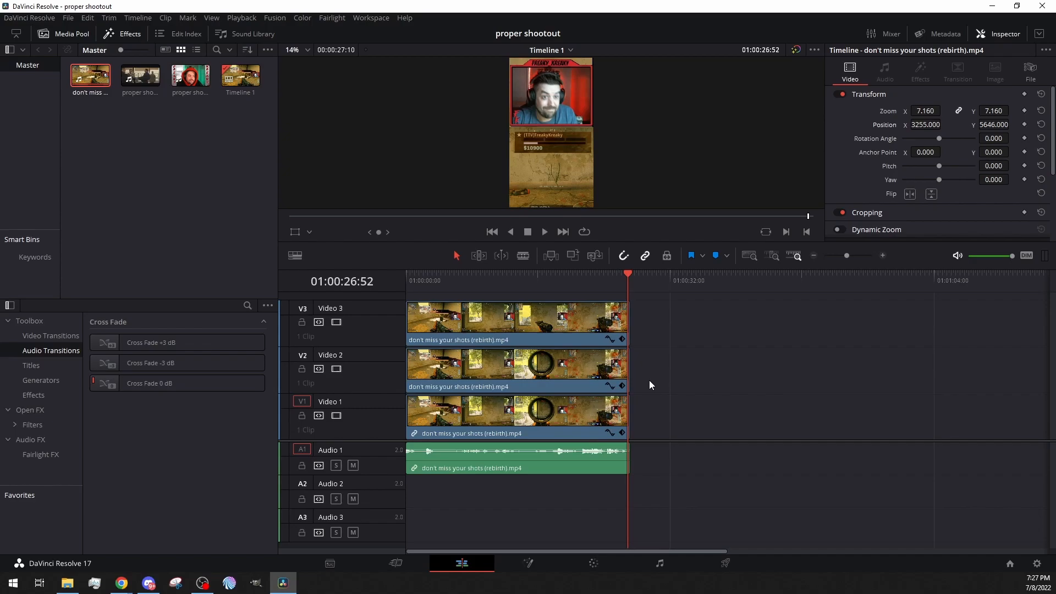